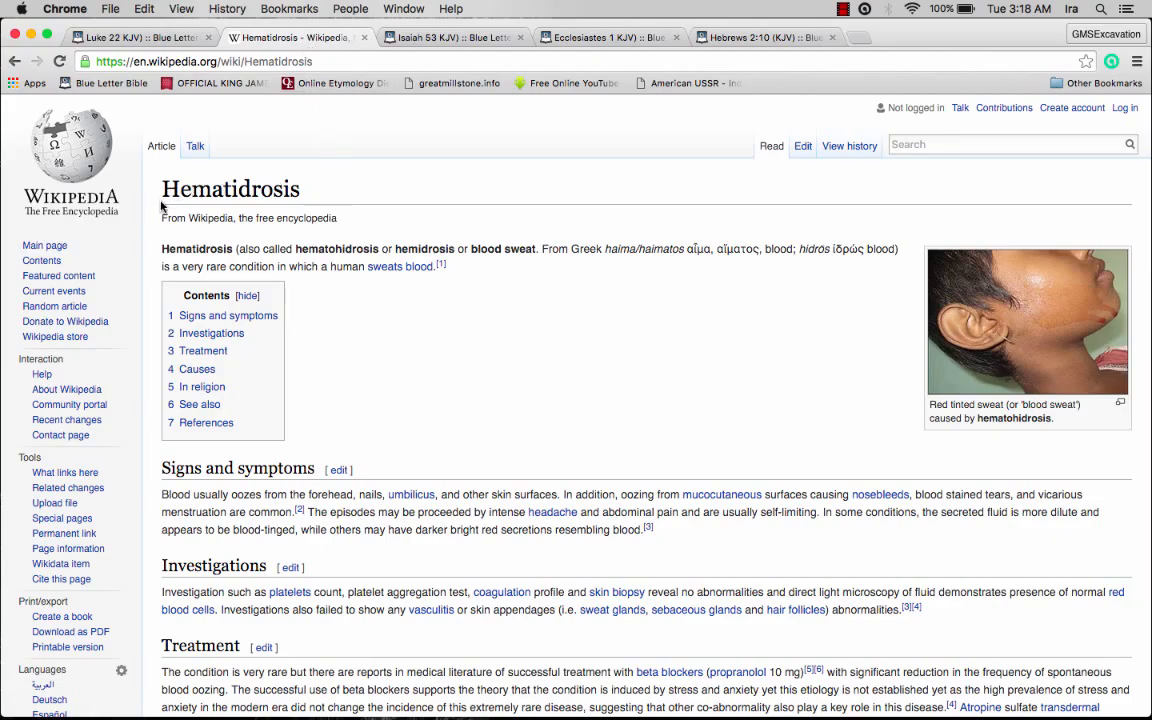
mouse_move(224, 262)
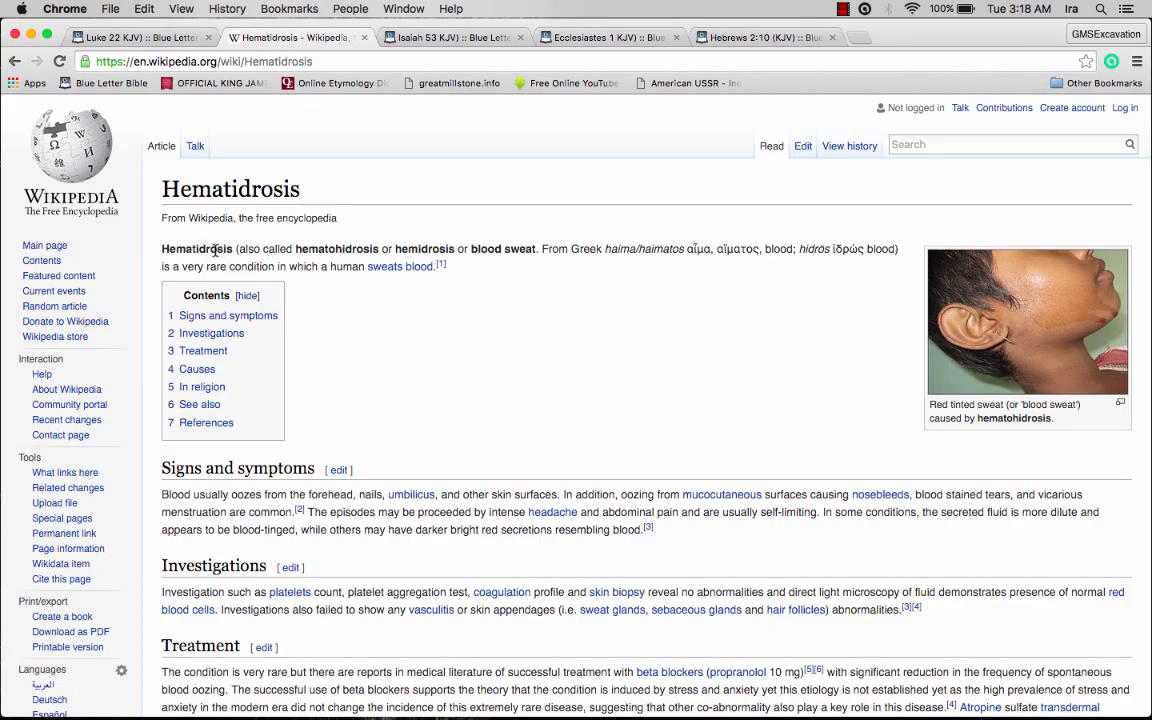
mouse_move(214, 246)
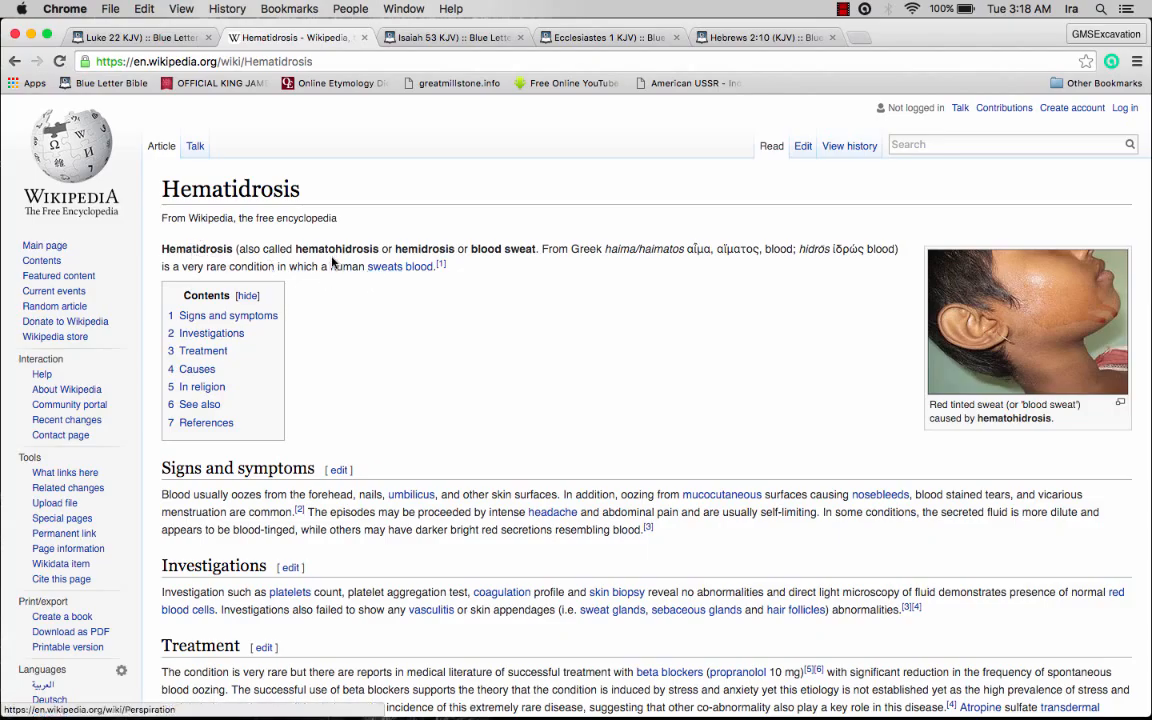
mouse_move(604, 294)
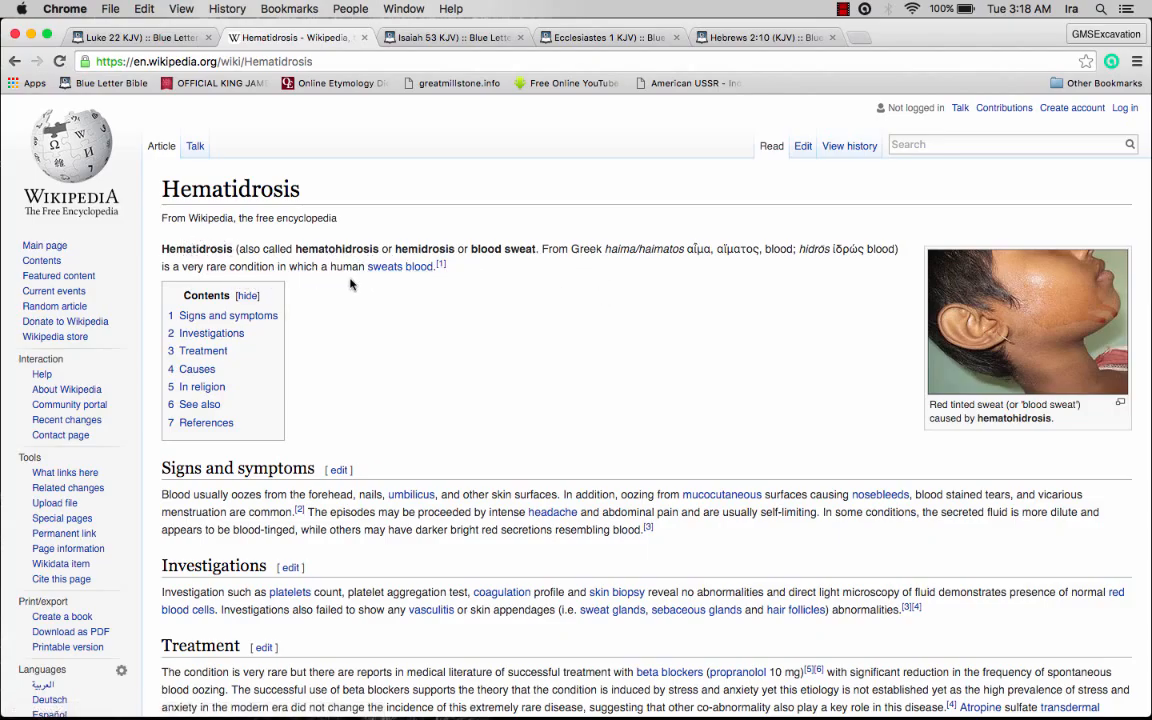
mouse_move(462, 276)
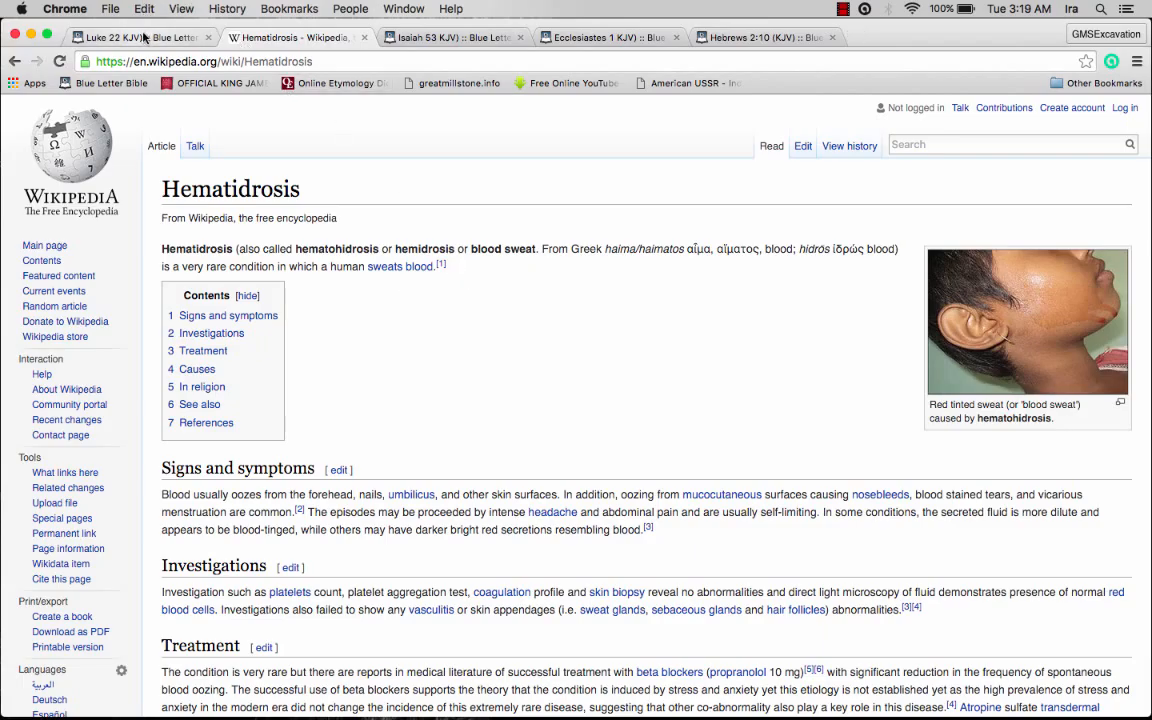
- Revisit Luke 22:44 in the KJV, then return to the Hematidrosis article and read further down
click(140, 36)
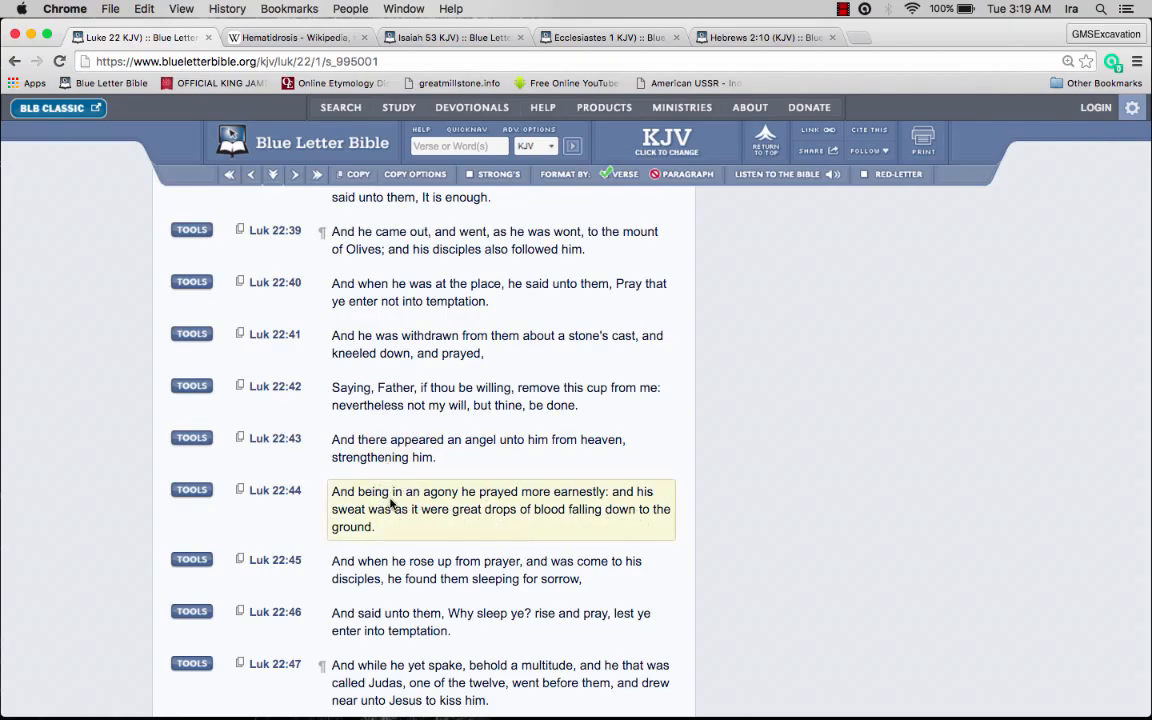
mouse_move(588, 516)
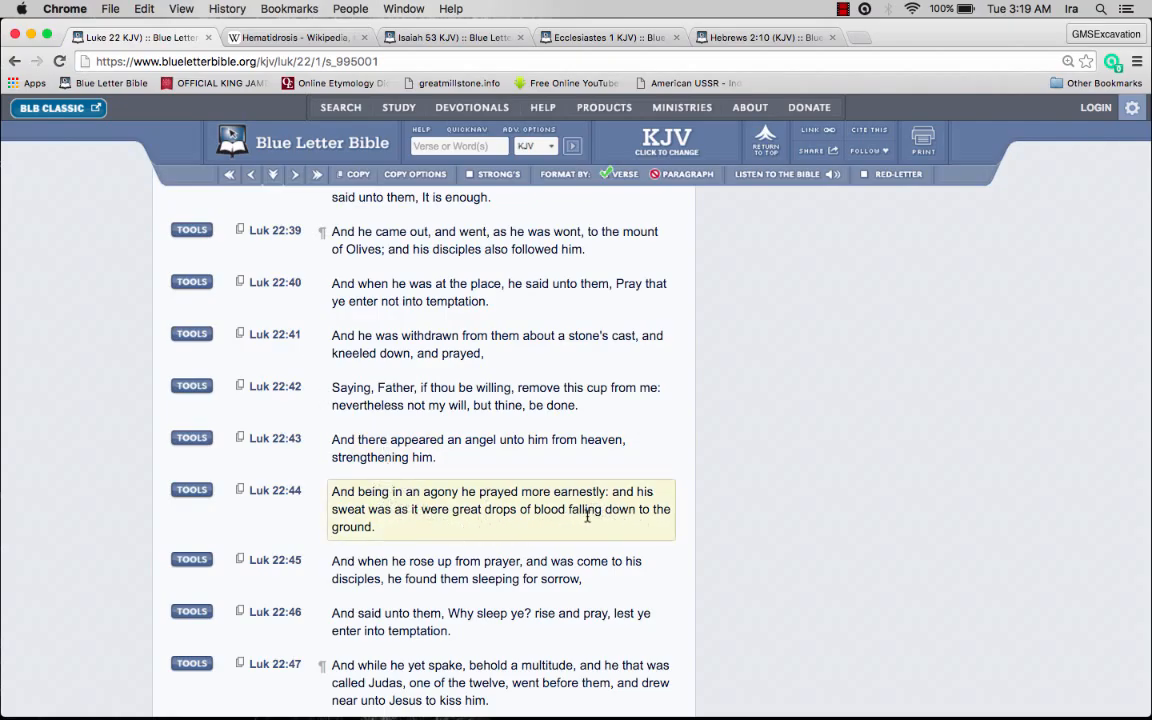
click(290, 36)
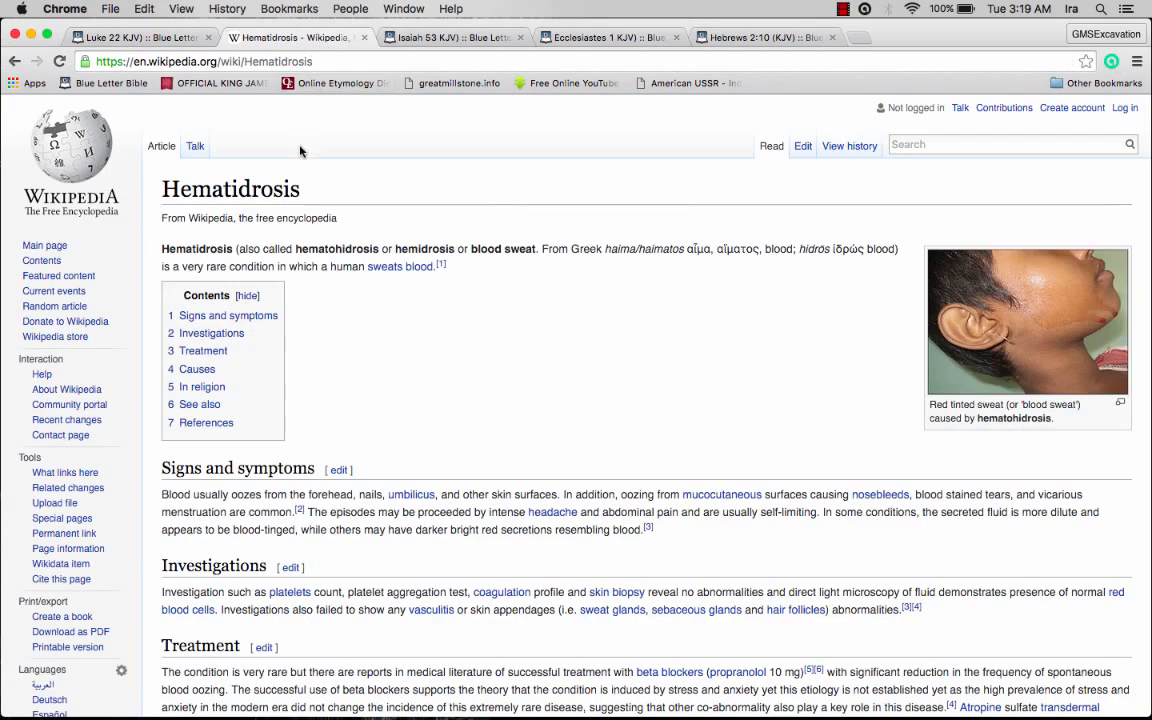
scroll(down, 3)
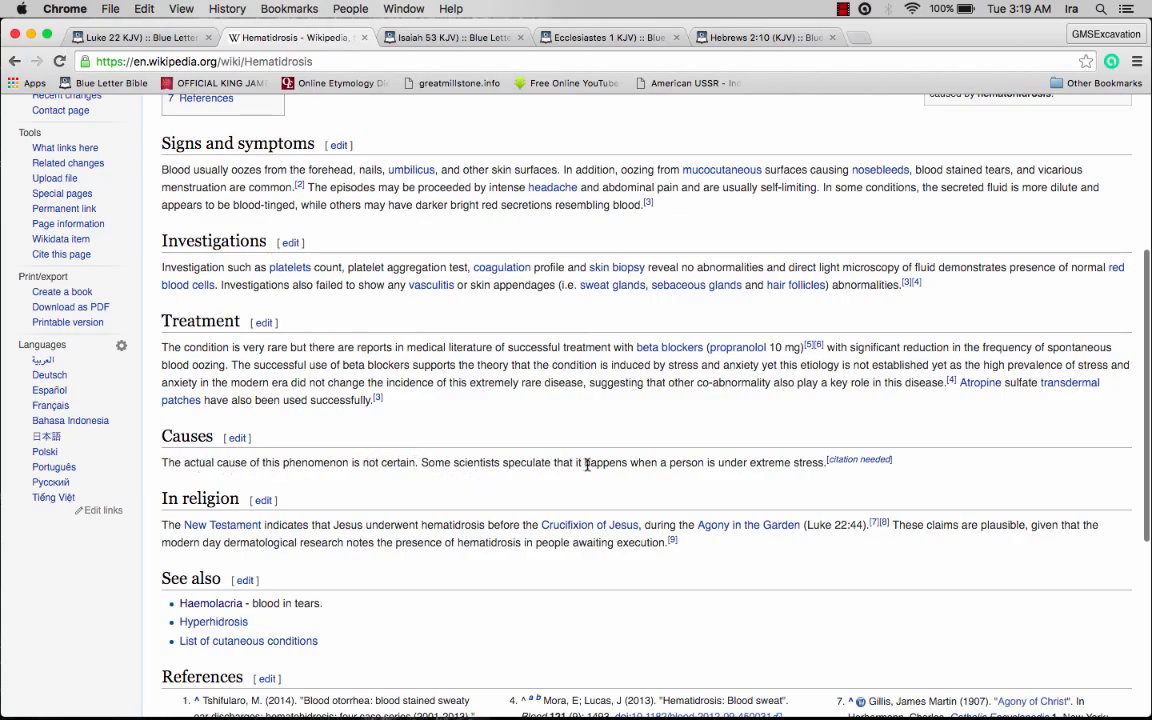
mouse_move(808, 474)
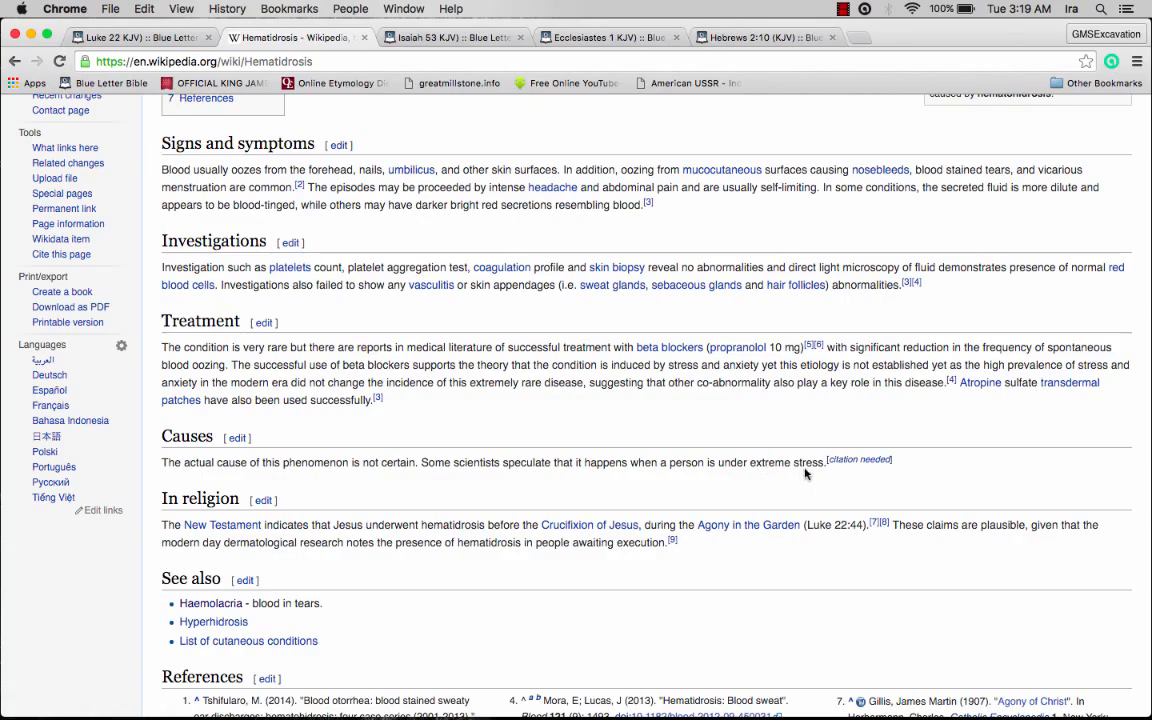
mouse_move(864, 470)
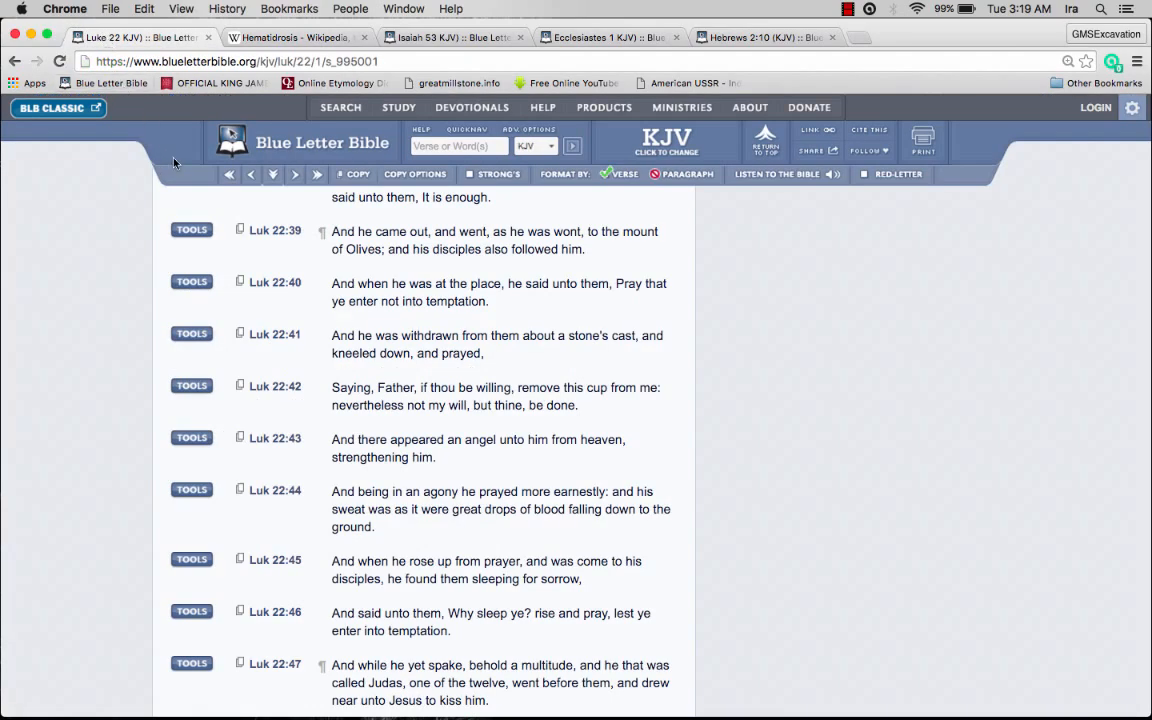
mouse_move(196, 194)
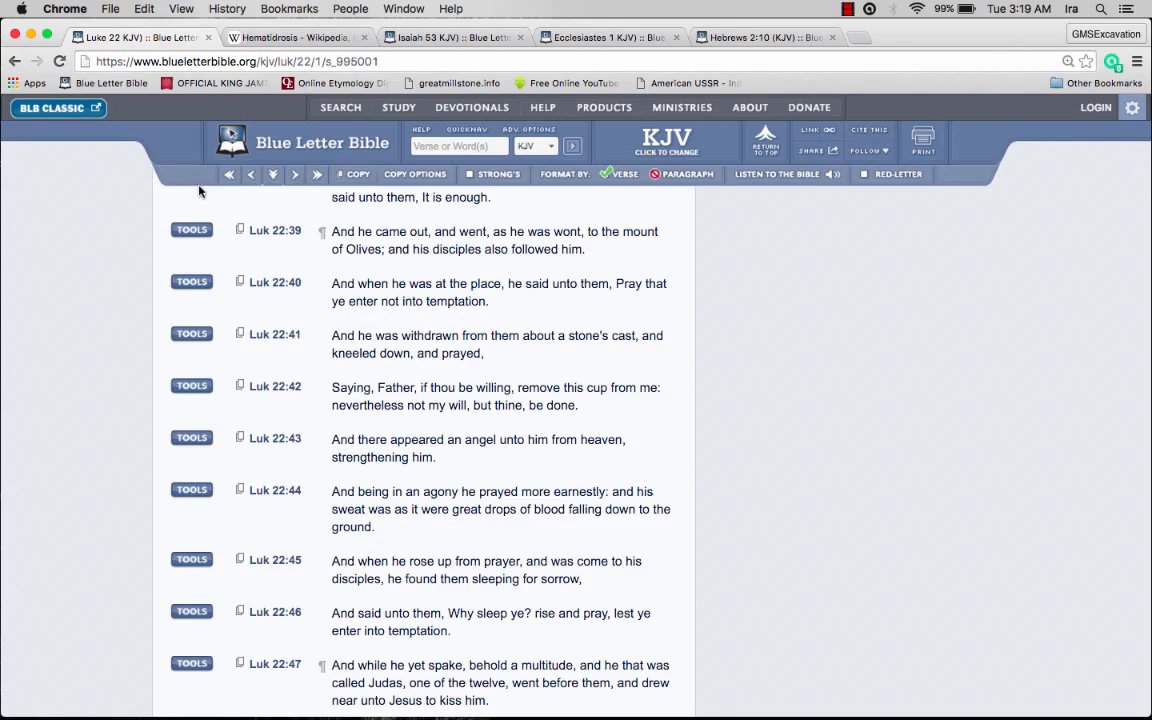
mouse_move(228, 174)
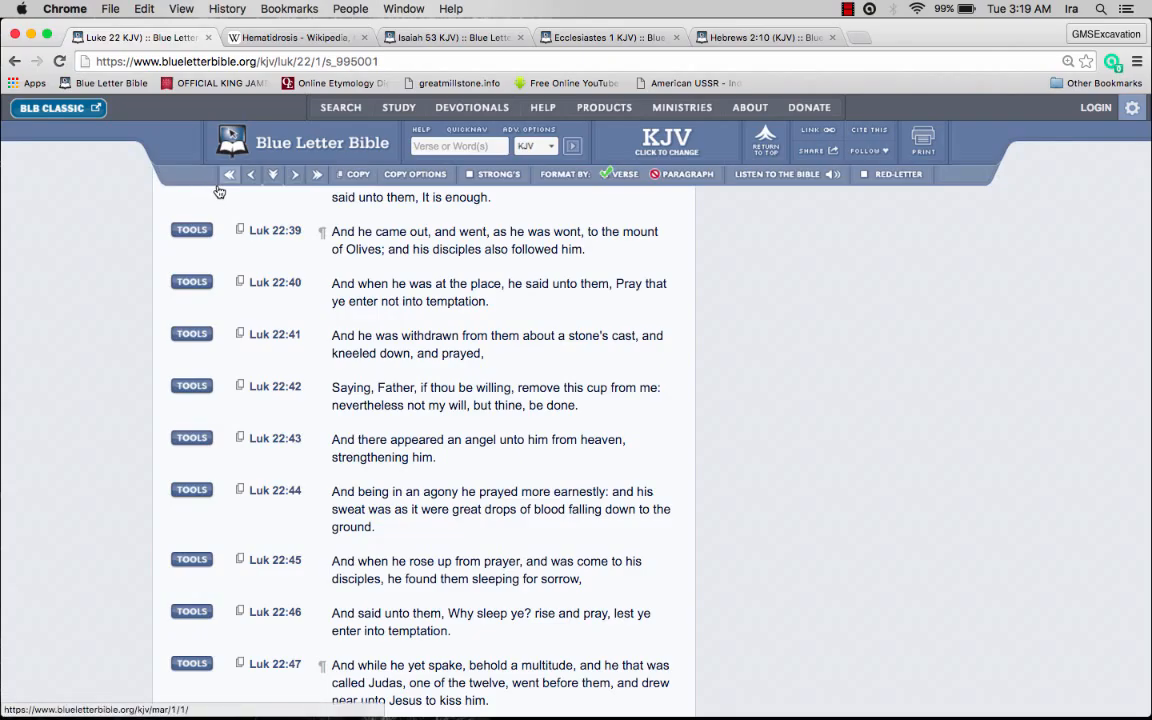
mouse_move(228, 174)
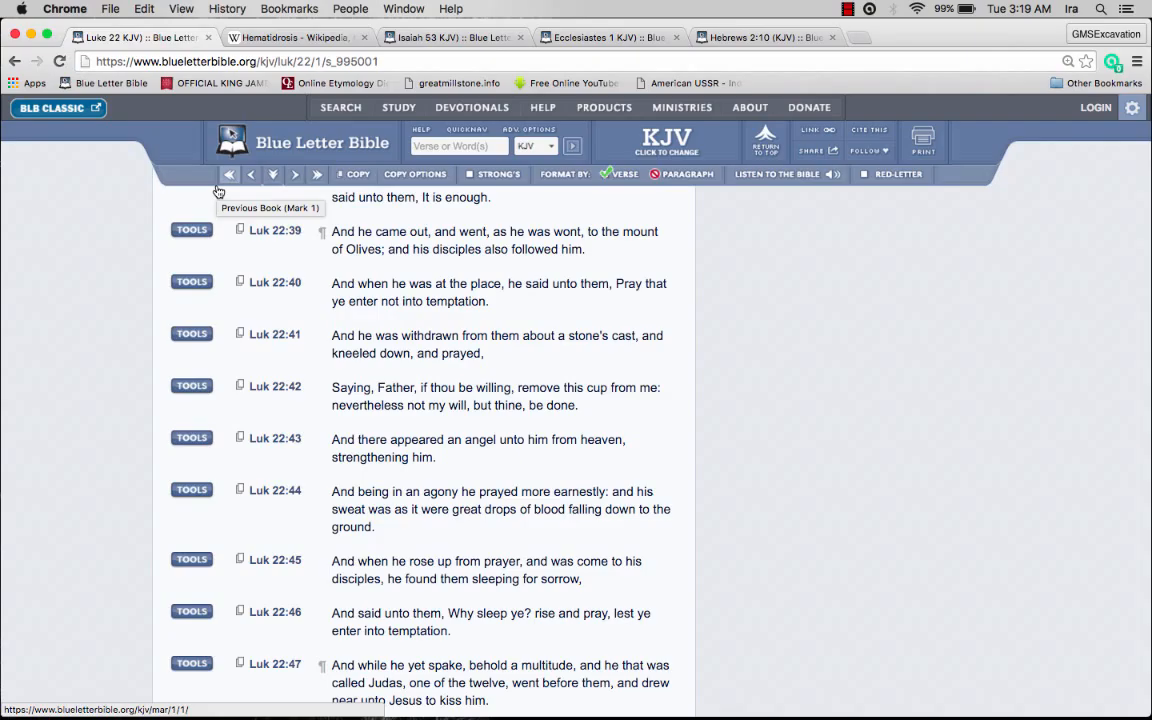
mouse_move(222, 196)
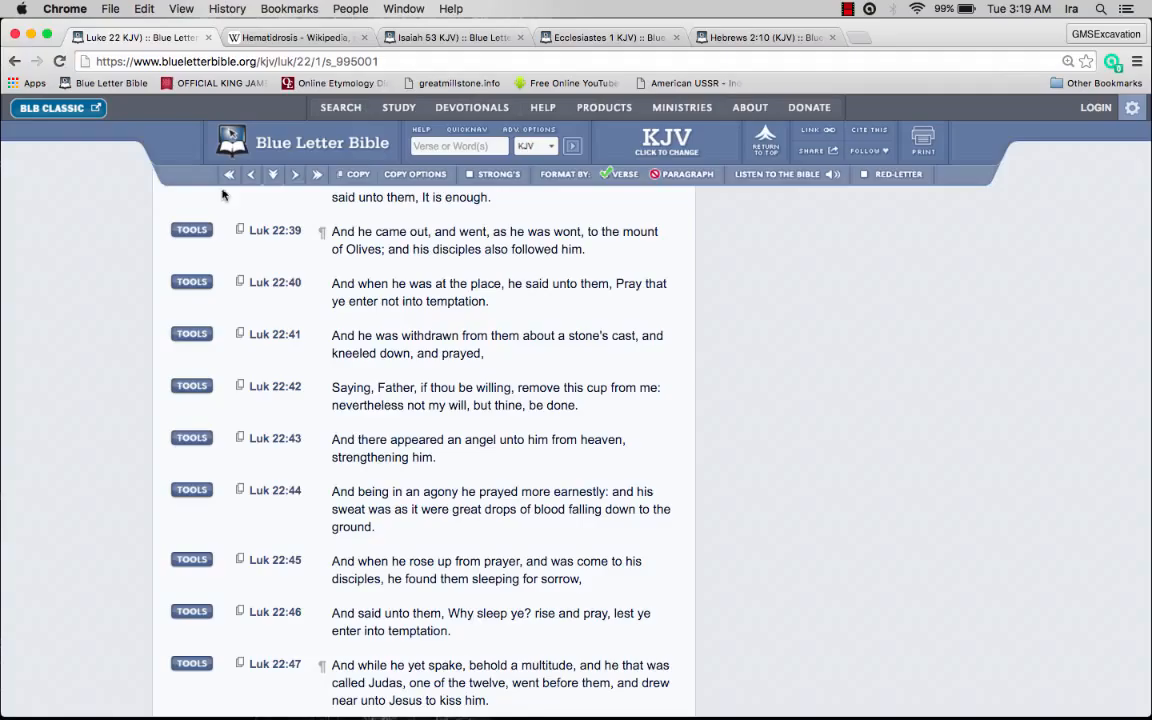
click(452, 36)
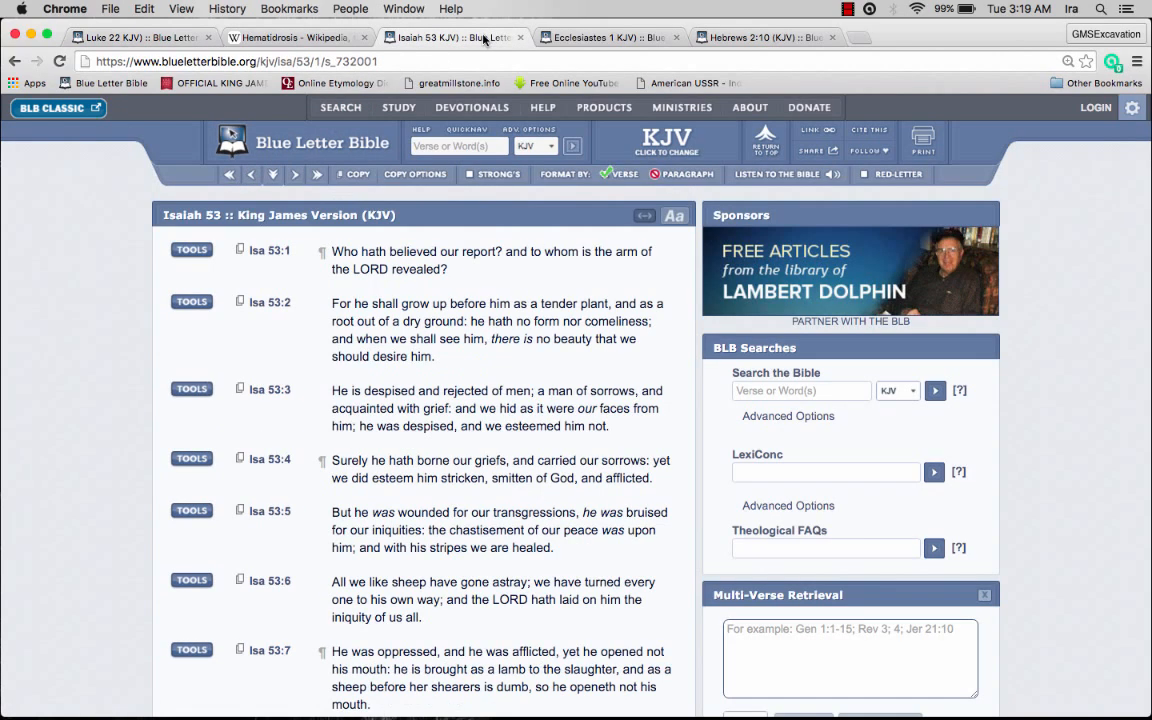
mouse_move(152, 210)
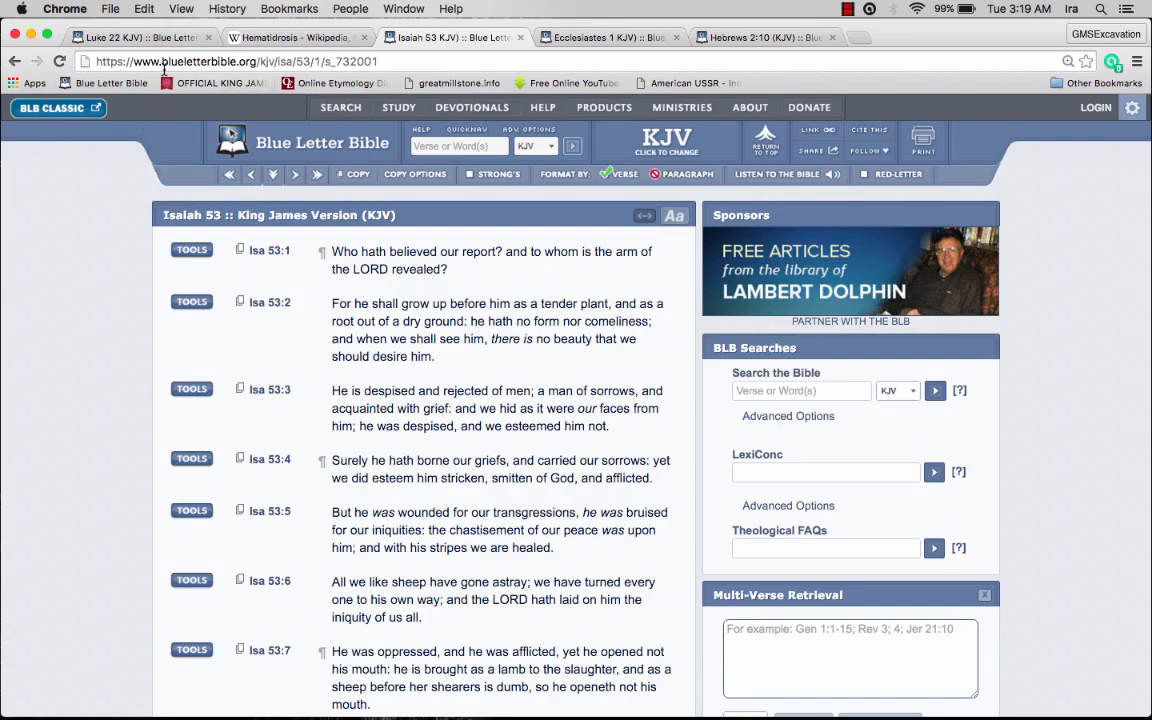
mouse_move(136, 144)
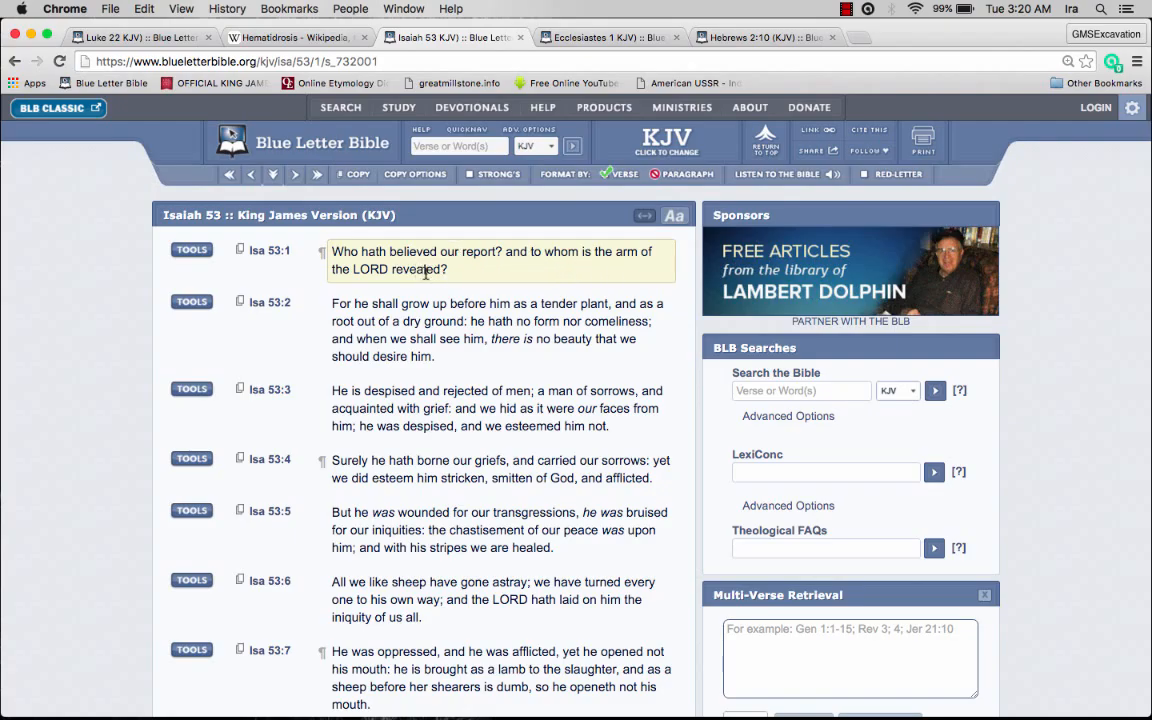
mouse_move(460, 280)
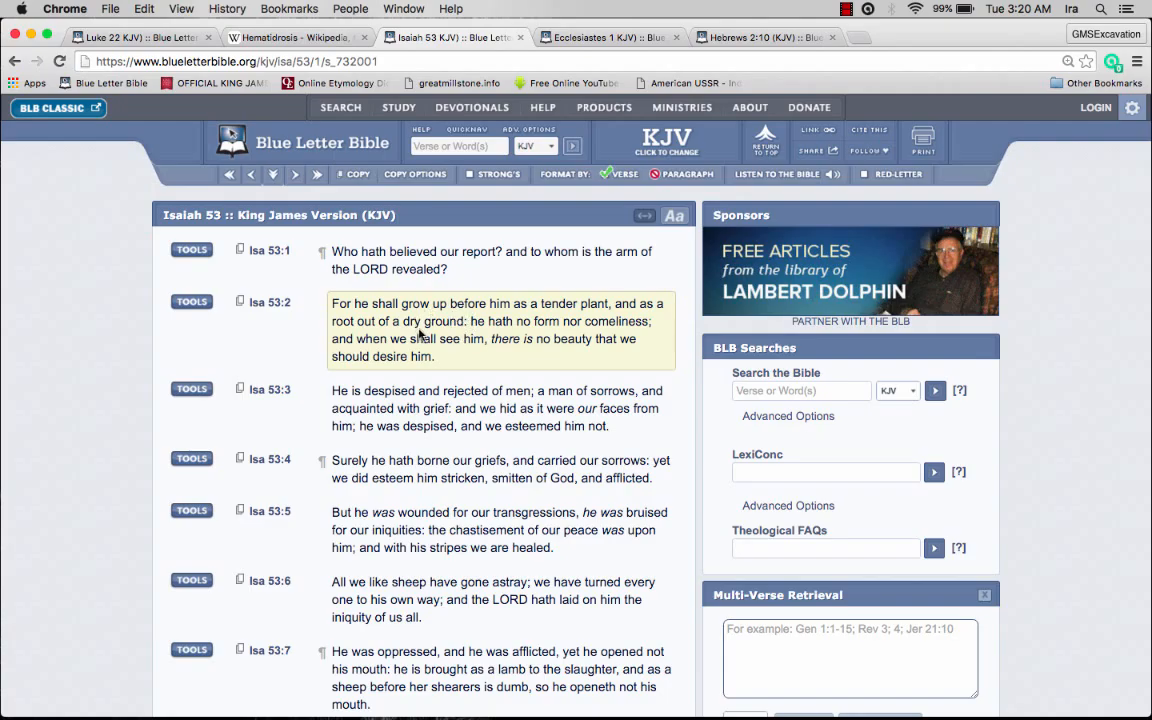
mouse_move(584, 336)
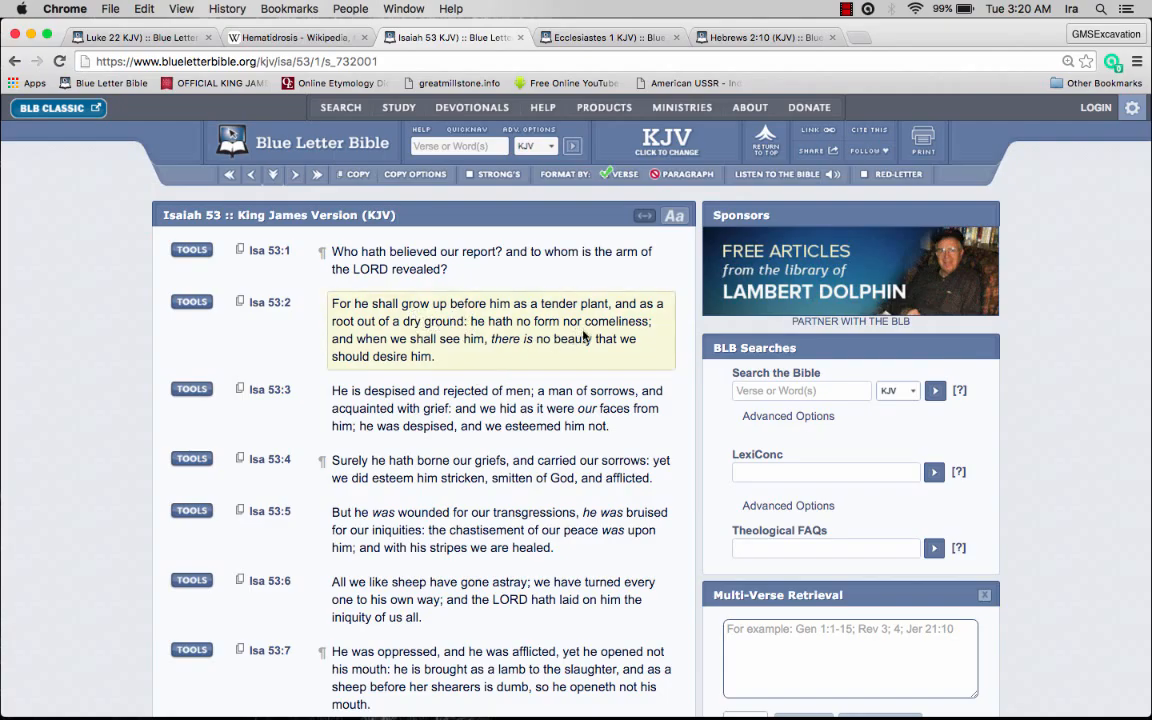
mouse_move(490, 320)
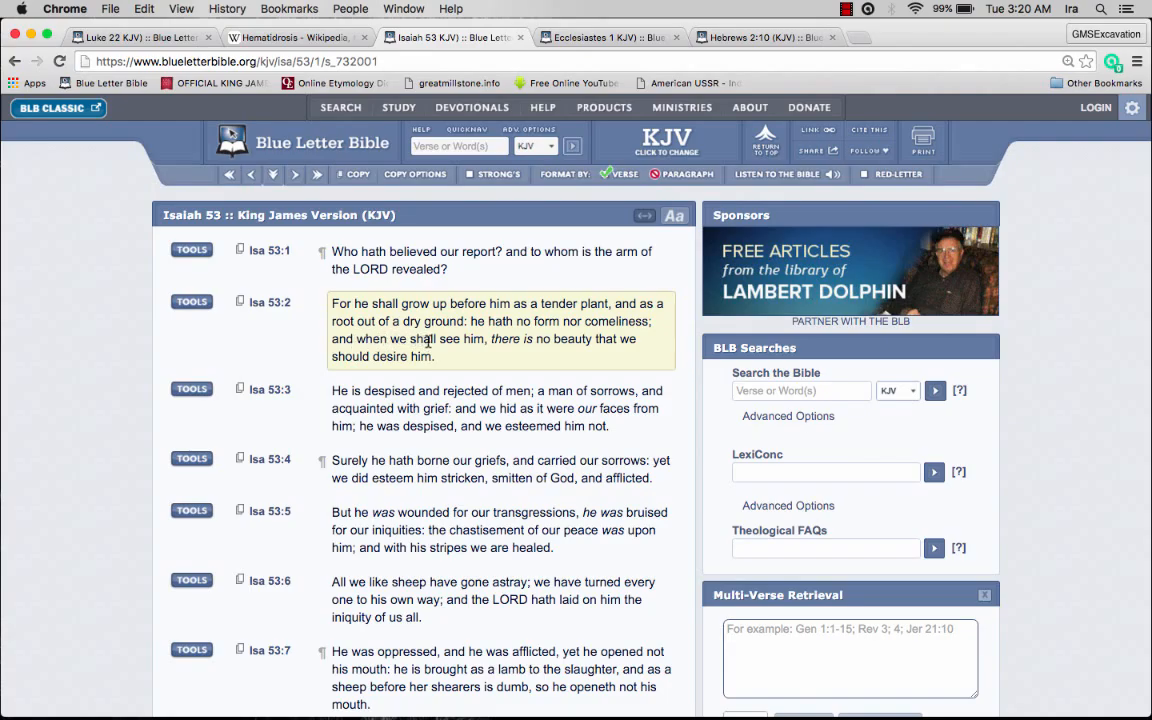
mouse_move(396, 336)
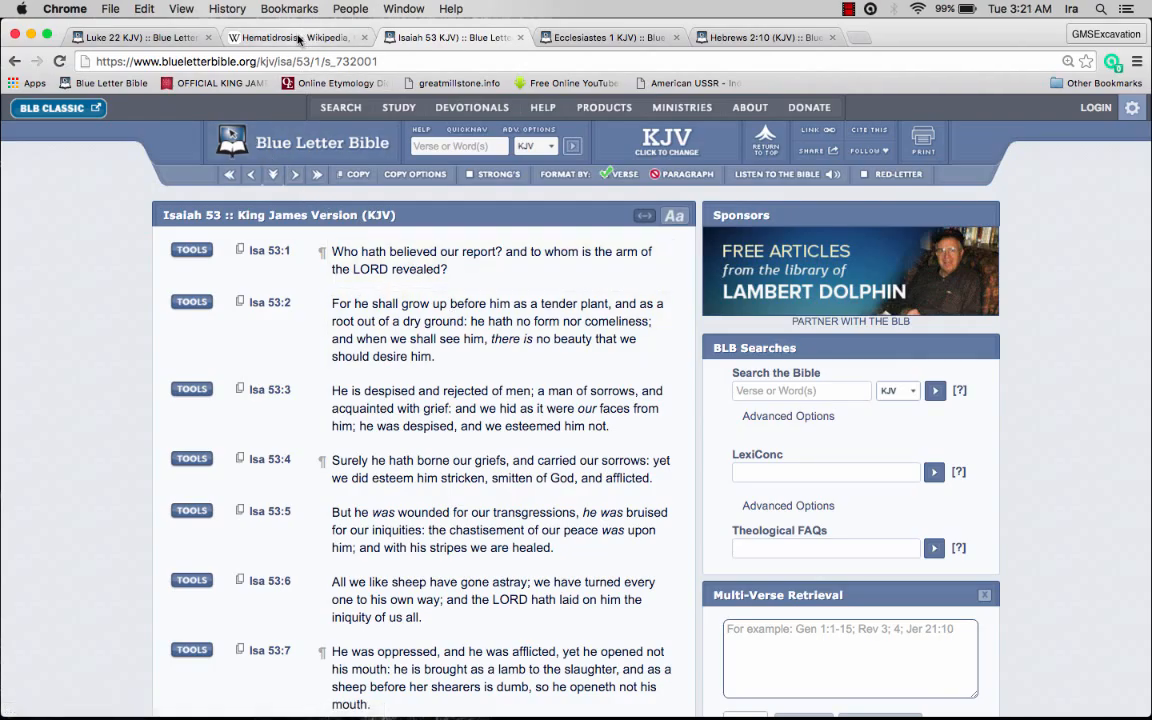
- Switch to the Luke 22 KJV chapter to read verses 39–47 on Jesus praying in agony
click(290, 36)
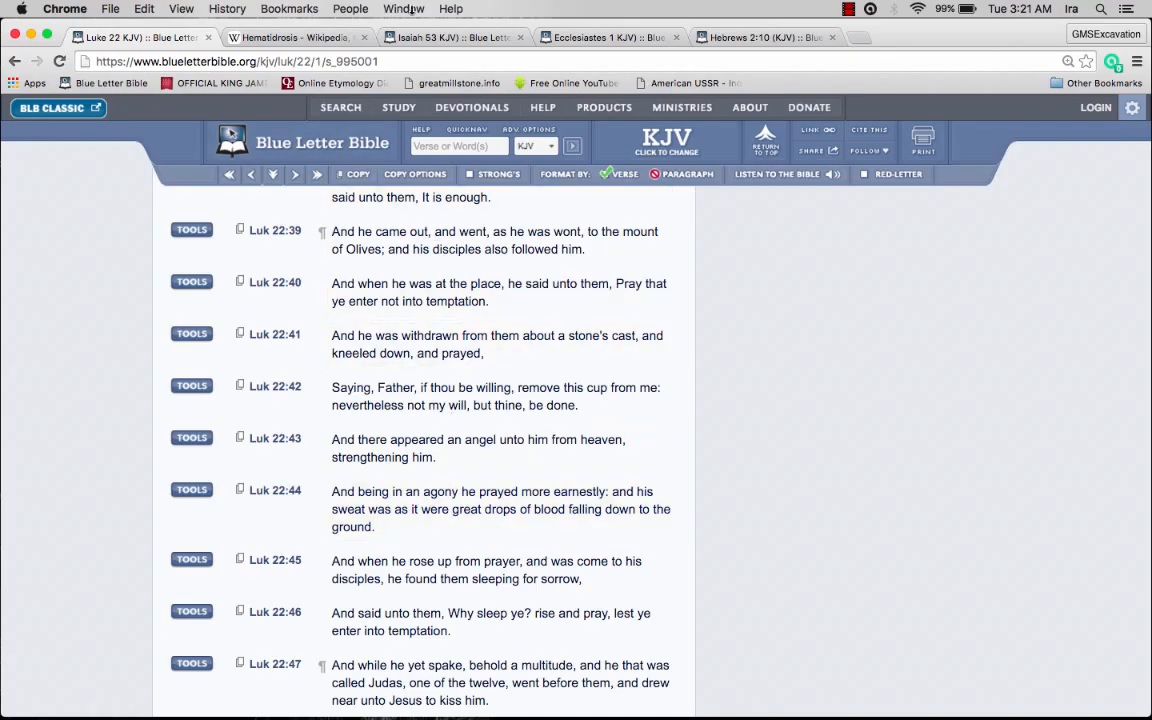
- Return to Isaiah 53 in the KJV to read verse 3 on the man of sorrows
click(450, 36)
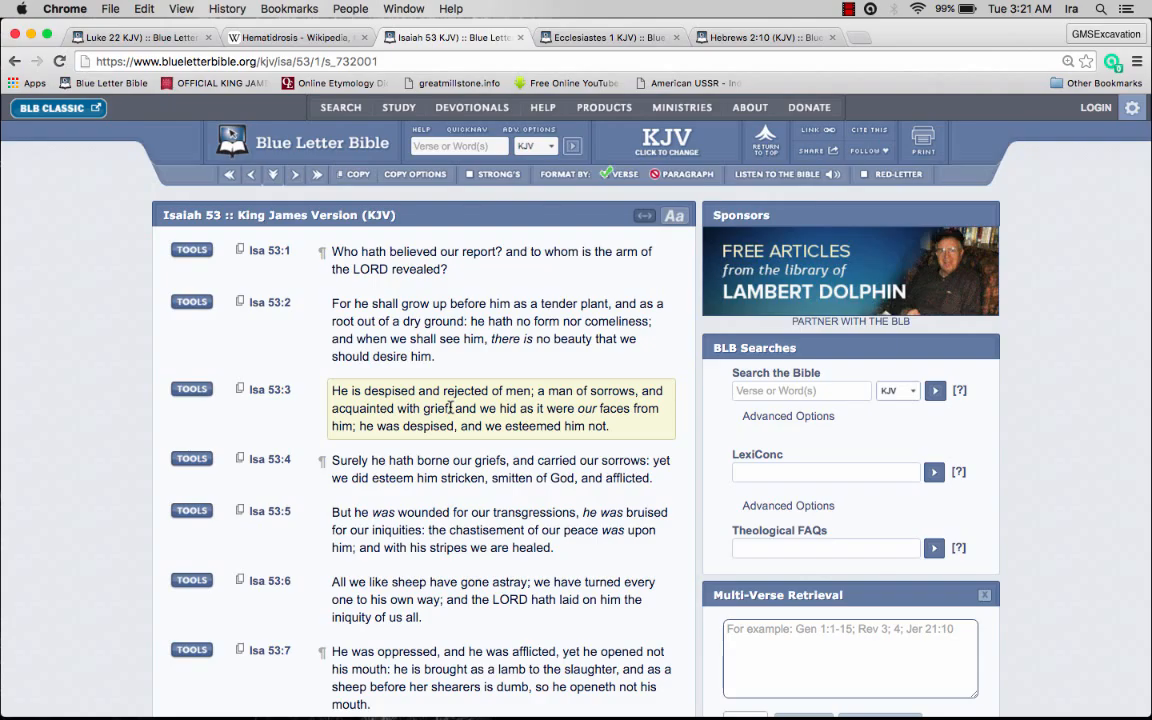
mouse_move(452, 408)
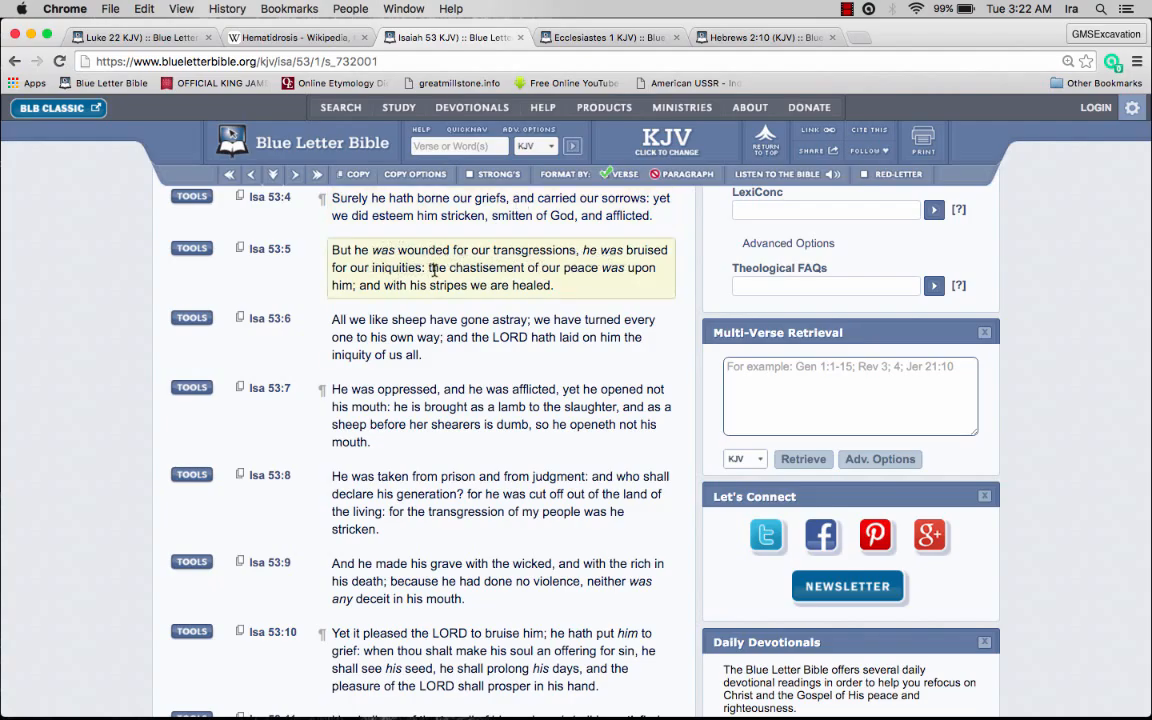
mouse_move(596, 270)
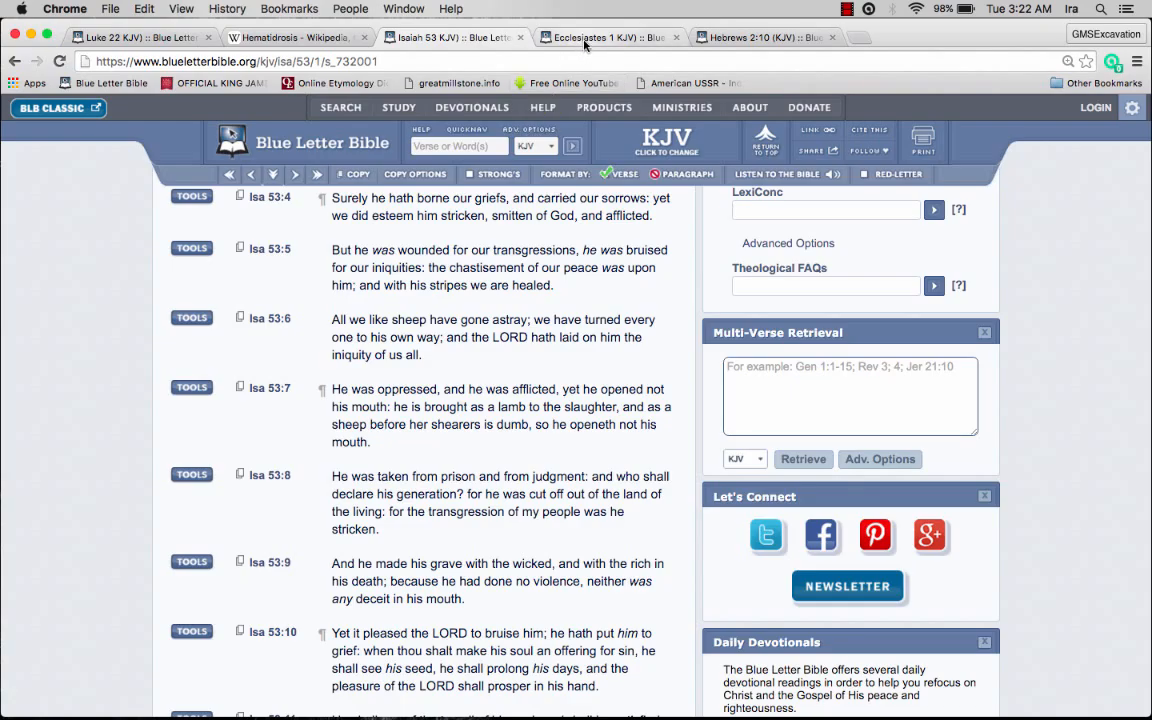
- Switch to Ecclesiastes 1 in the KJV to read verse 18 on wisdom bringing grief
click(604, 36)
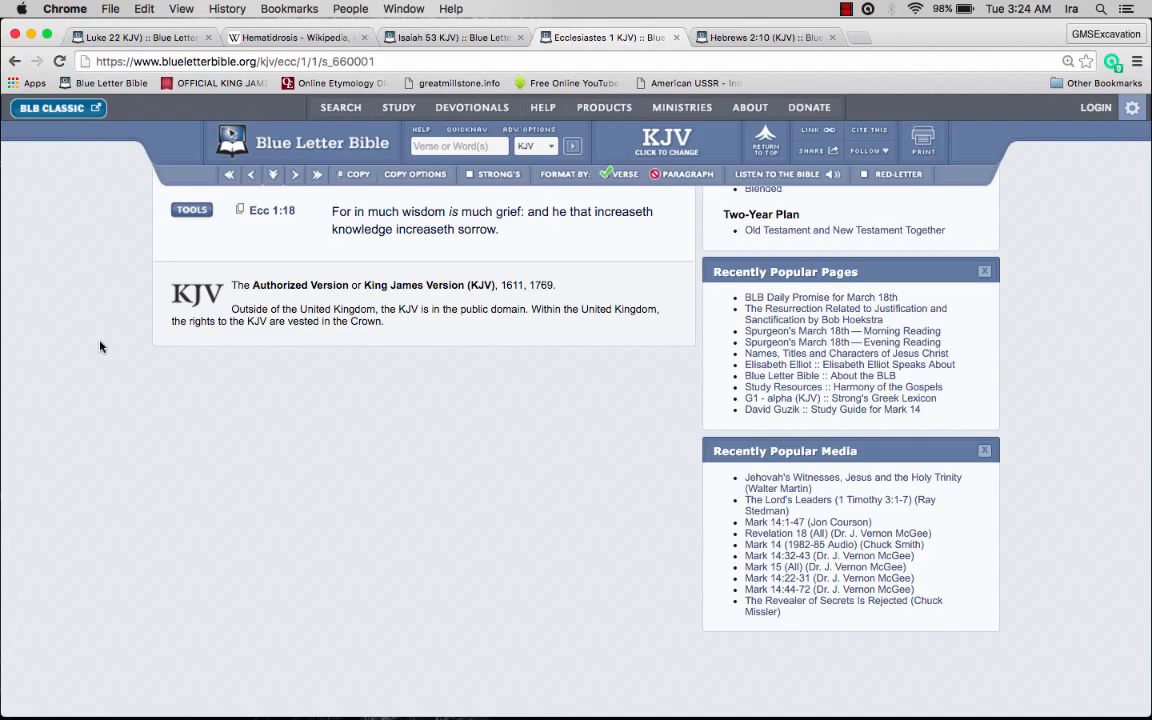
mouse_move(166, 248)
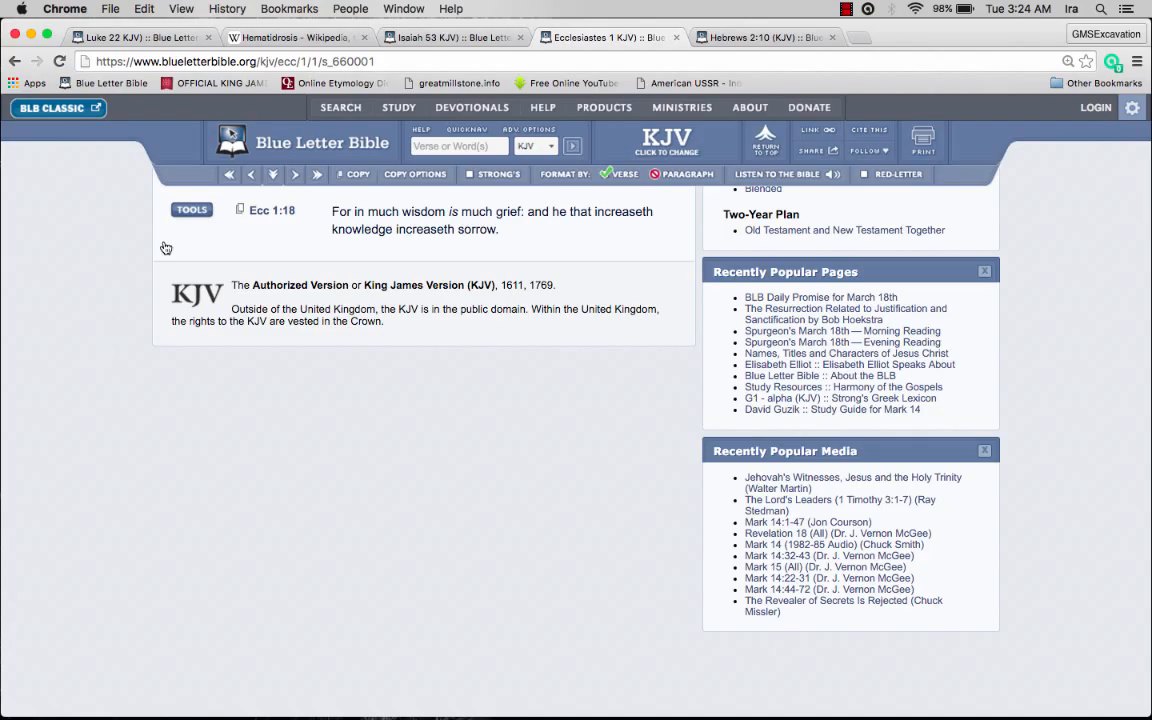
- Switch to Hebrews 2 in the KJV to read verse 9 on Jesus tasting death
click(290, 36)
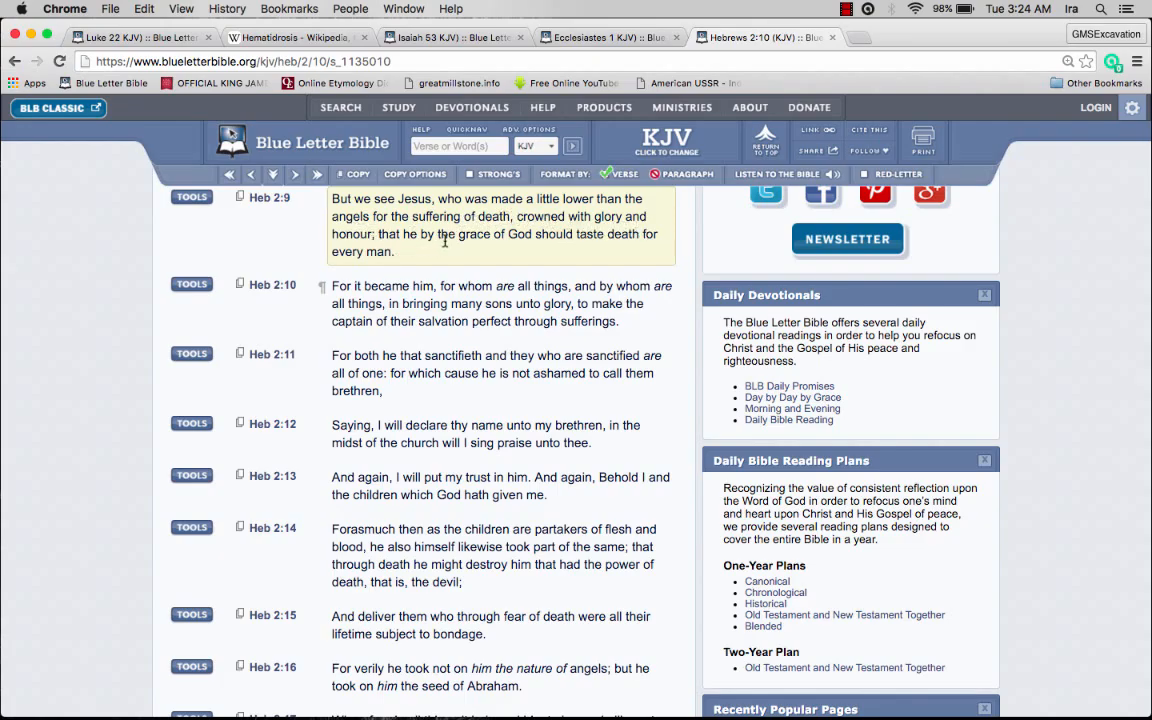
mouse_move(518, 280)
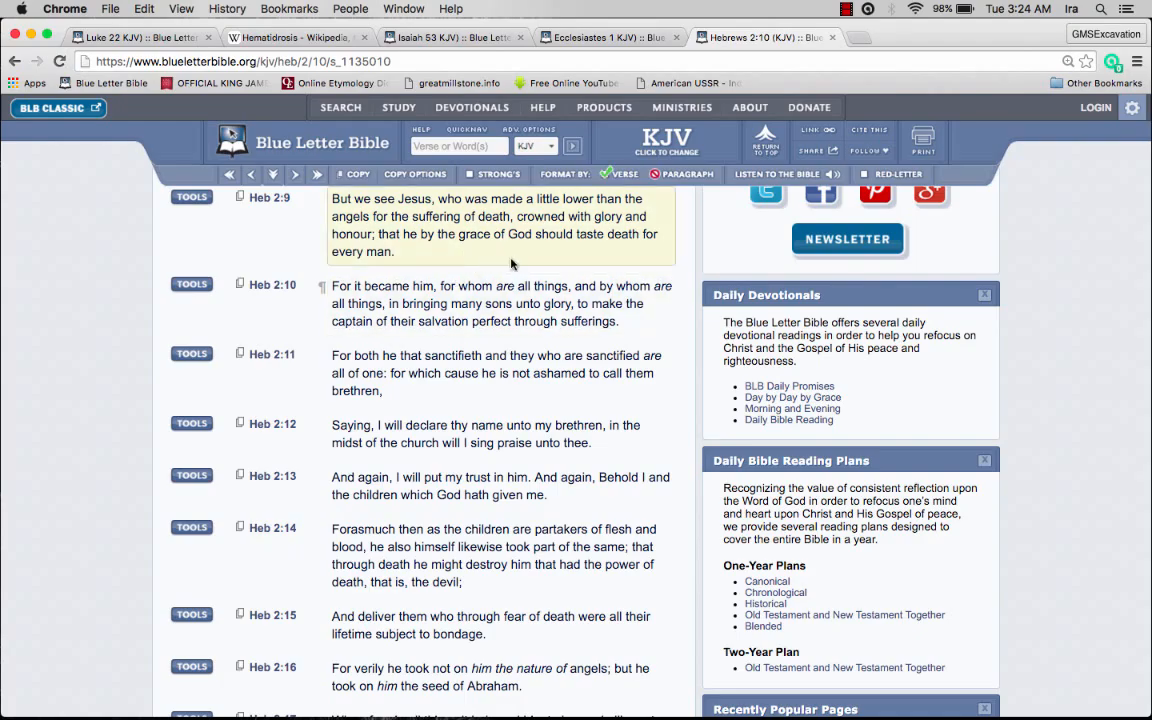
mouse_move(404, 258)
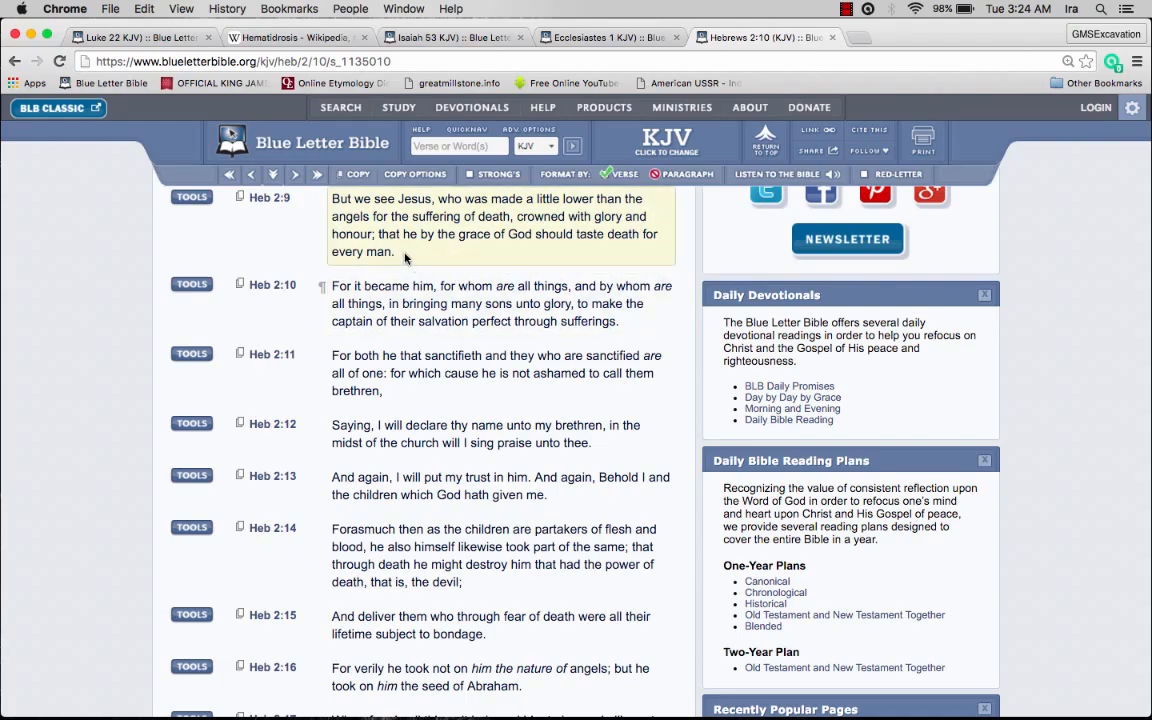
click(440, 304)
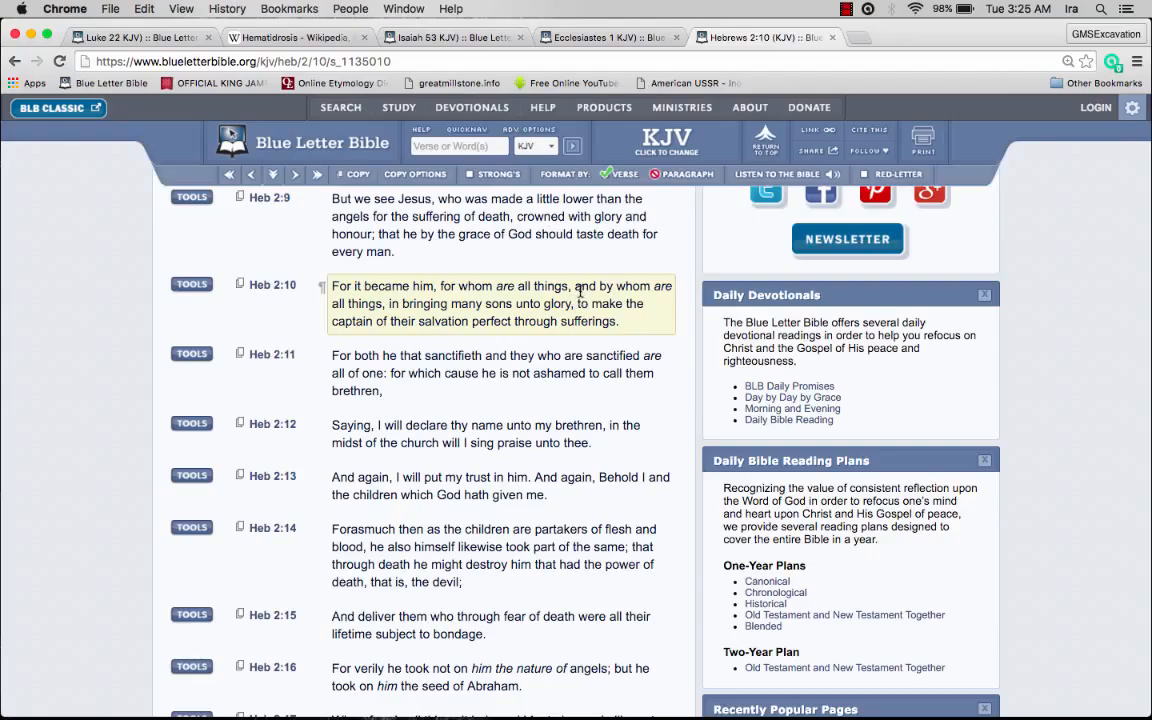
mouse_move(592, 288)
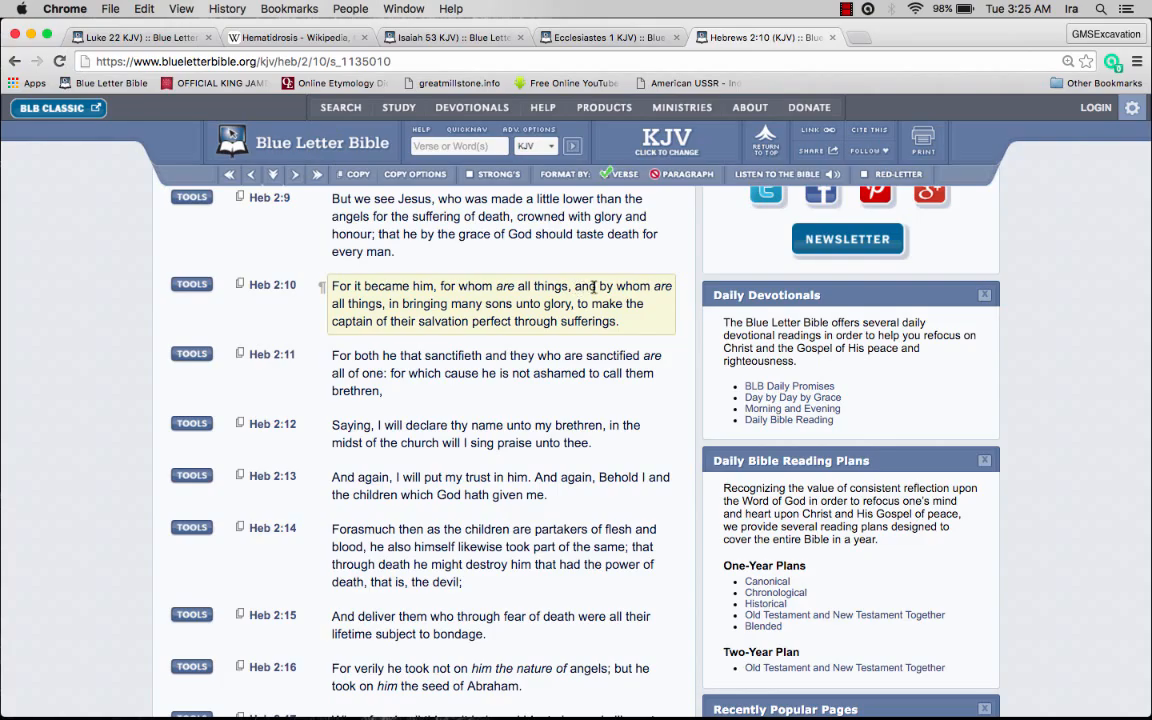
mouse_move(400, 304)
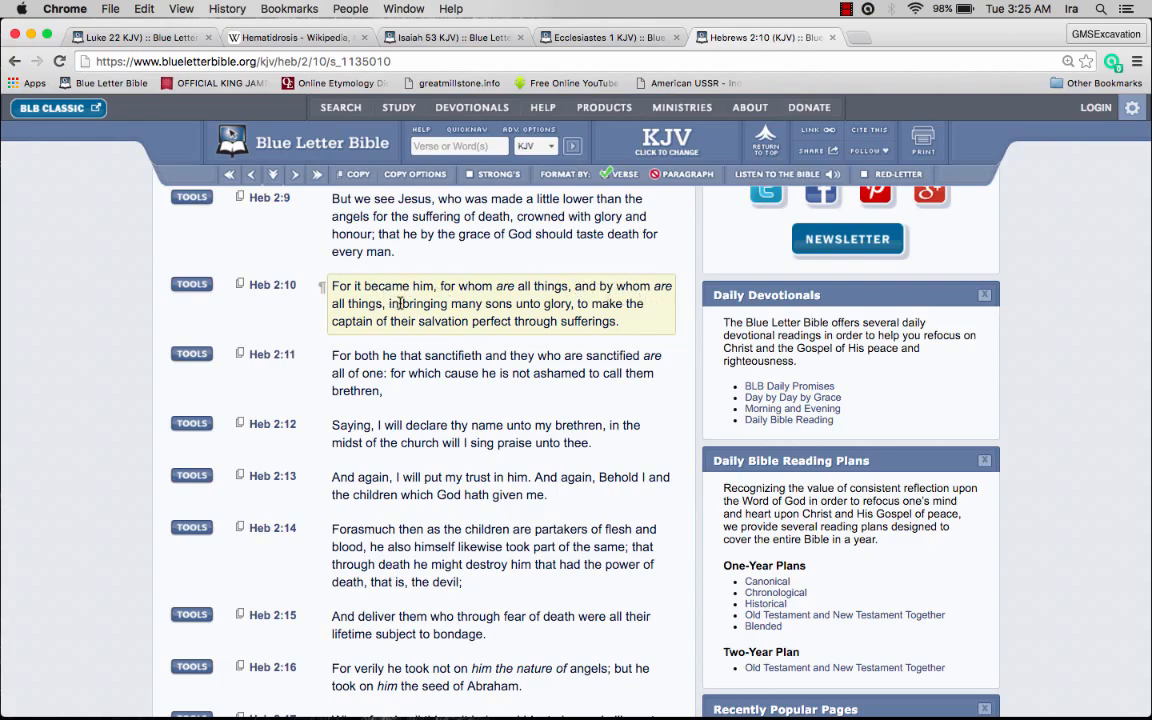
mouse_move(576, 318)
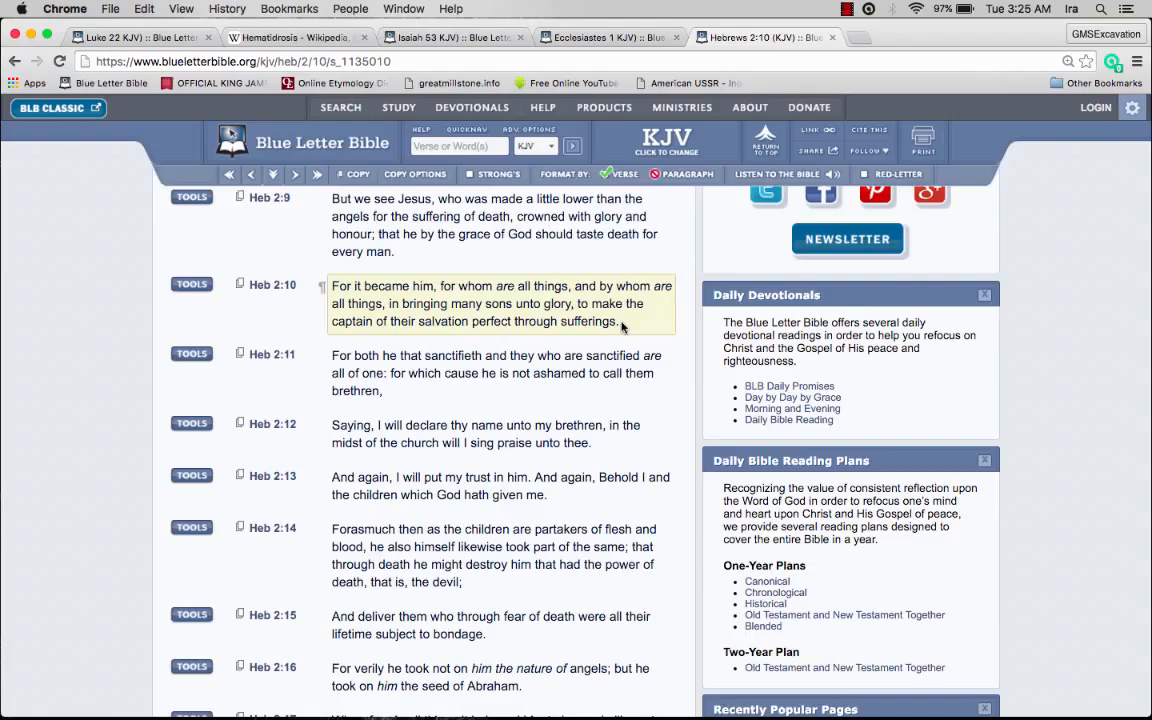
mouse_move(616, 324)
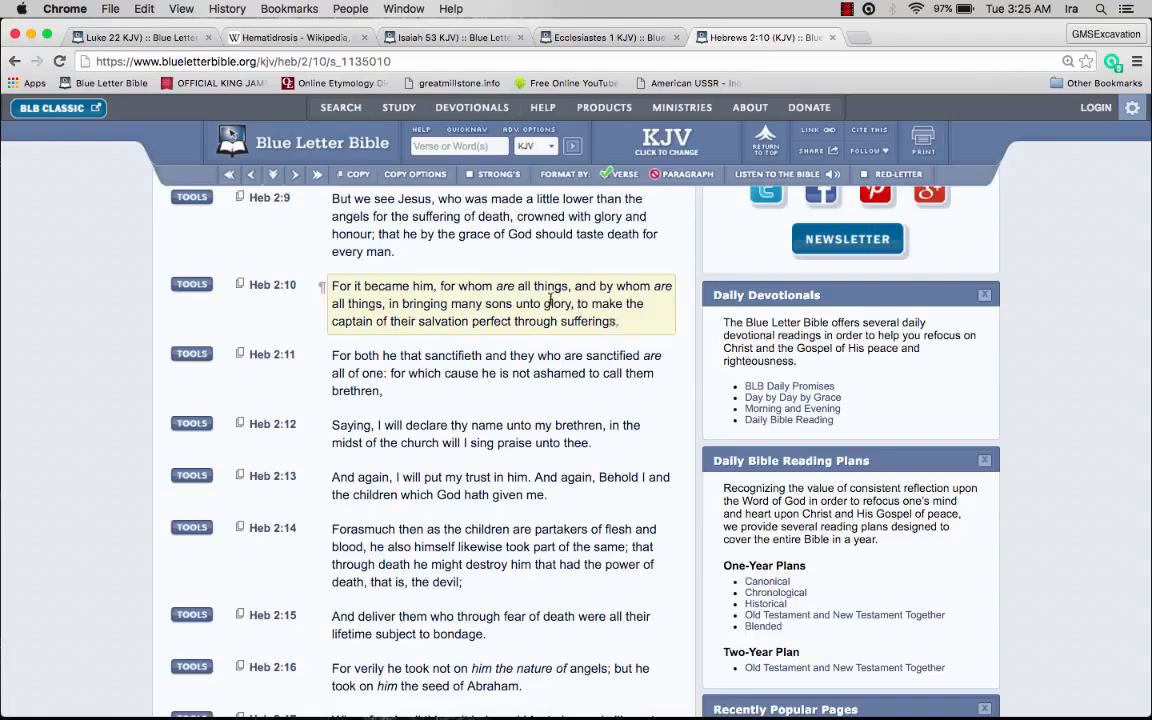